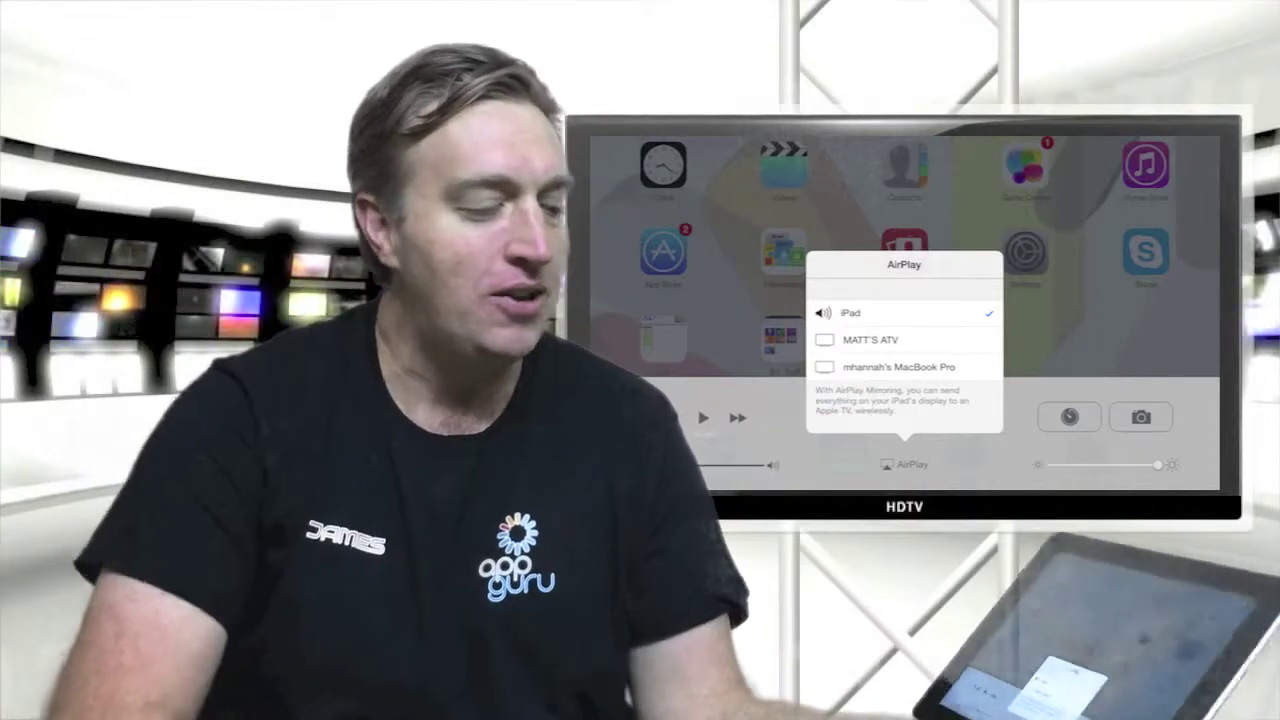
Route AirPlay to mhannah's MacBook Pro and switch Mirroring on
{"action": "left_click", "coordinate": [893, 367]}
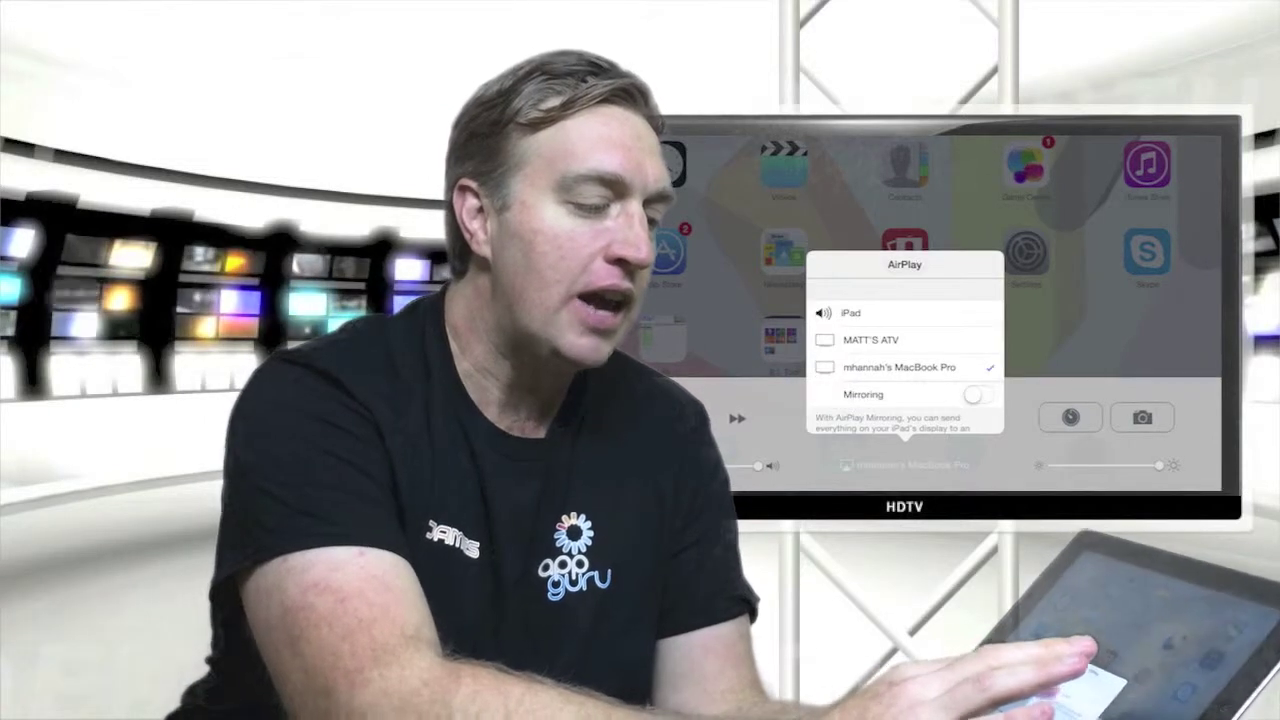
{"action": "left_click", "coordinate": [982, 368]}
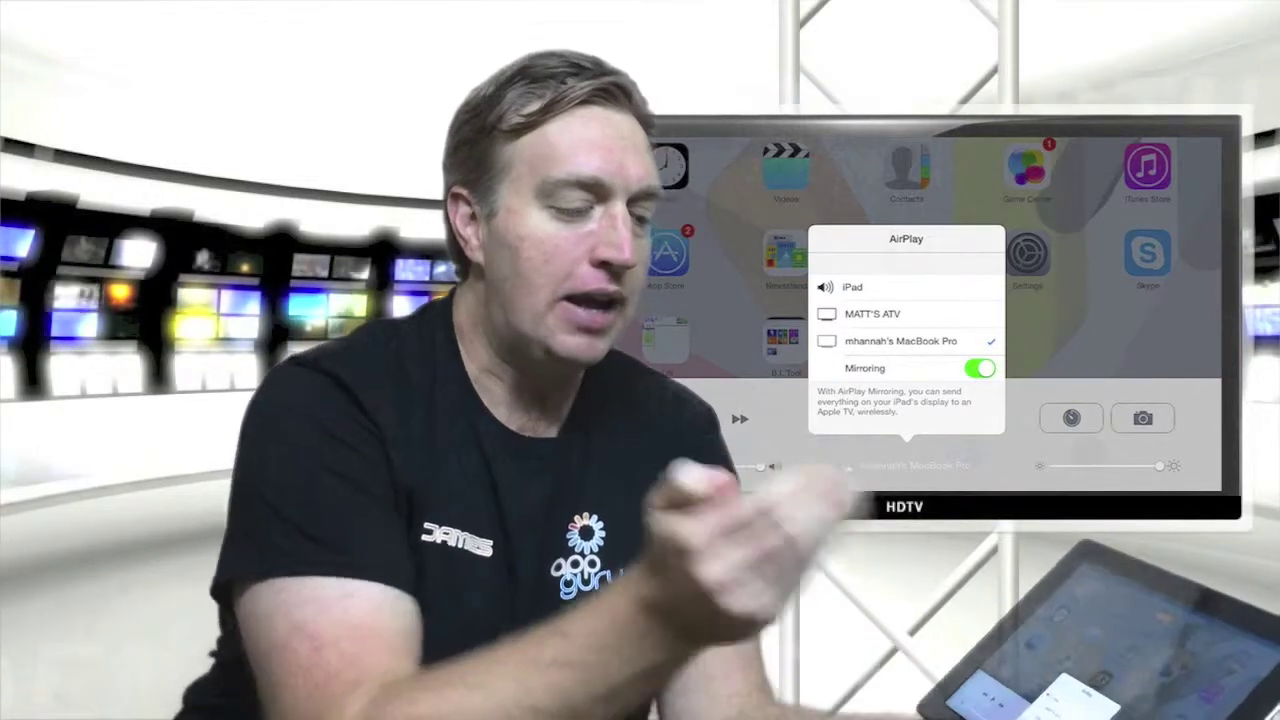